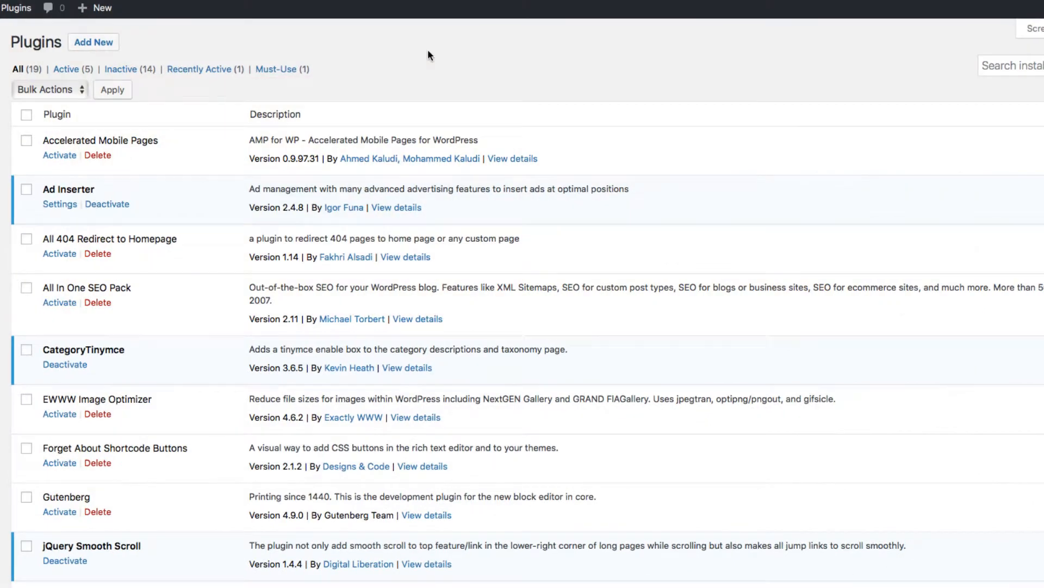
{"action": "mouse_move", "coordinate": [463, 40]}
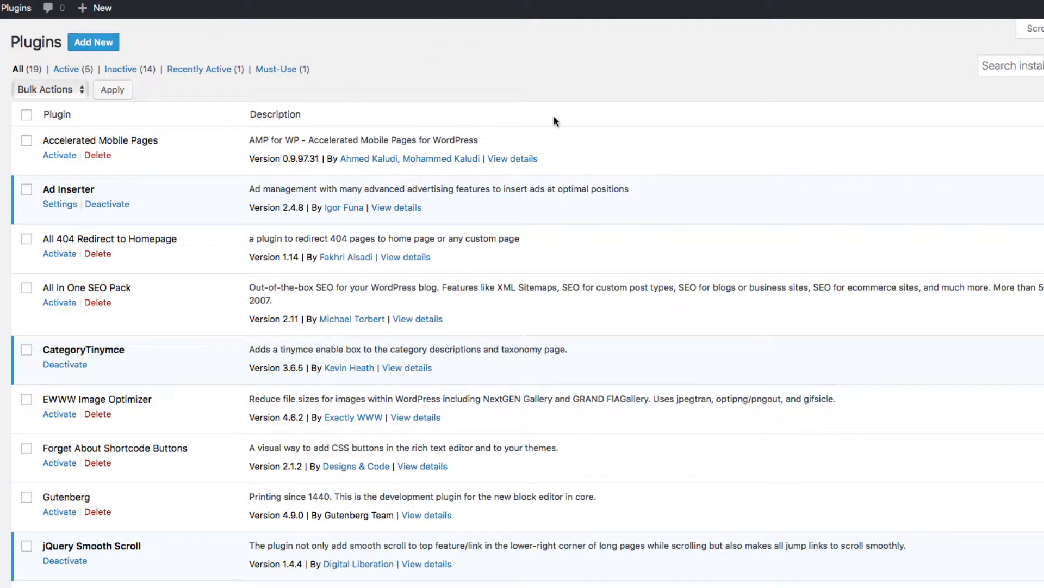
- Scroll the 'Search & Replace' plugin results to see that Inpsyde's plugin is Active
{"action": "scroll", "scroll_direction": "right", "scroll_amount": 3}
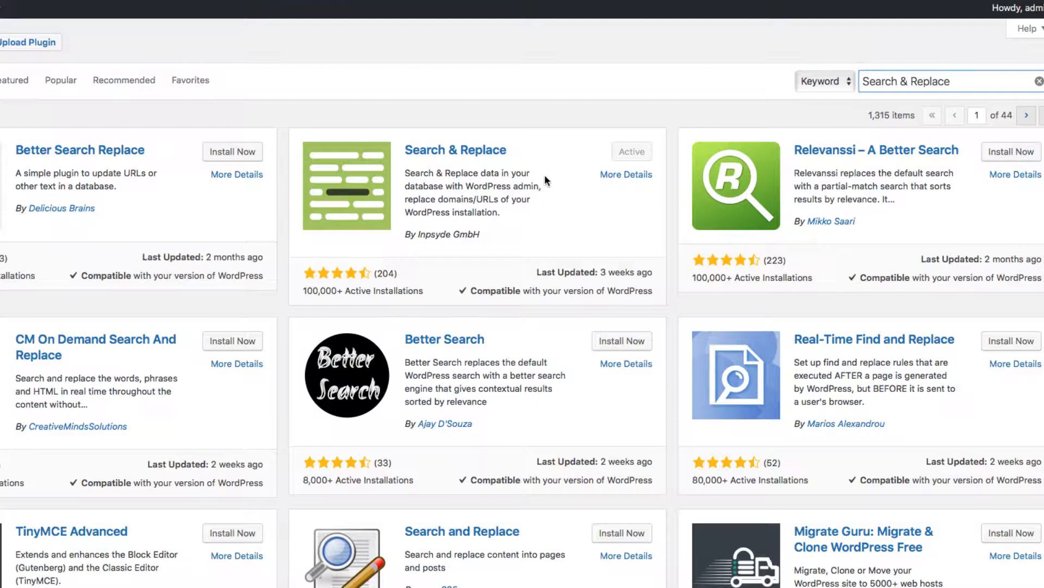
{"action": "mouse_move", "coordinate": [407, 263]}
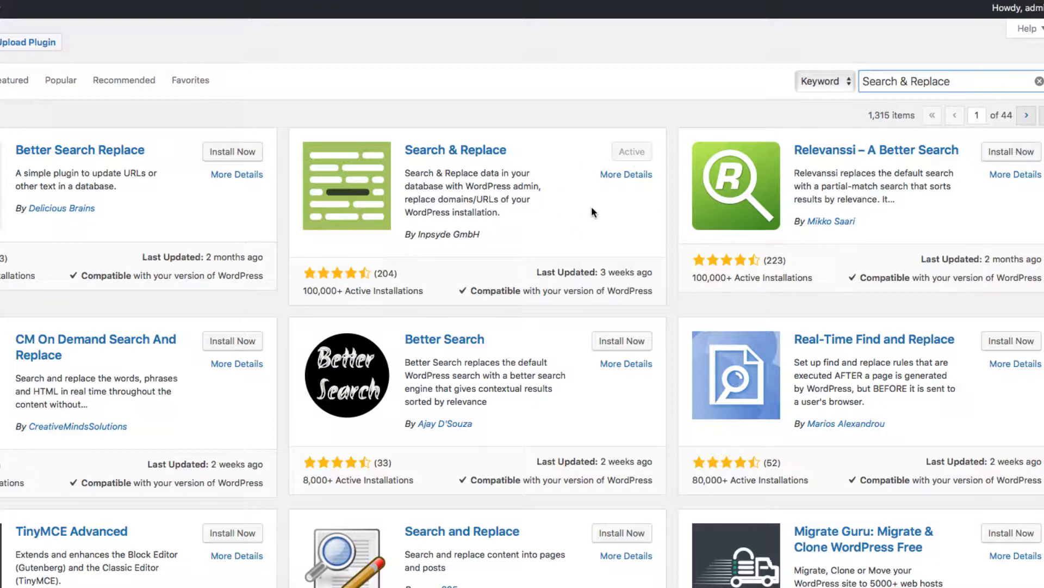
{"action": "mouse_move", "coordinate": [606, 195]}
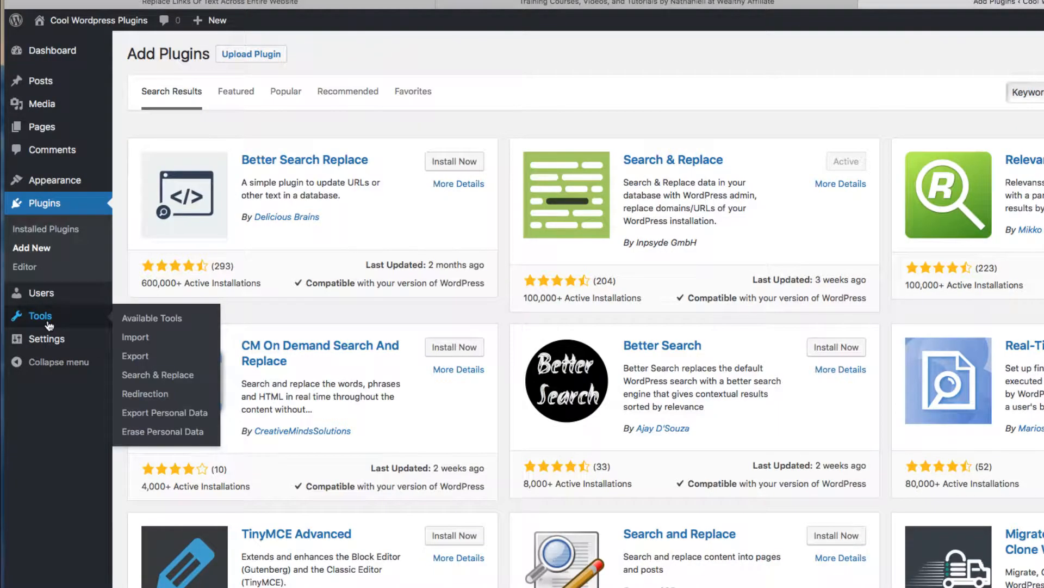
{"action": "mouse_move", "coordinate": [157, 375]}
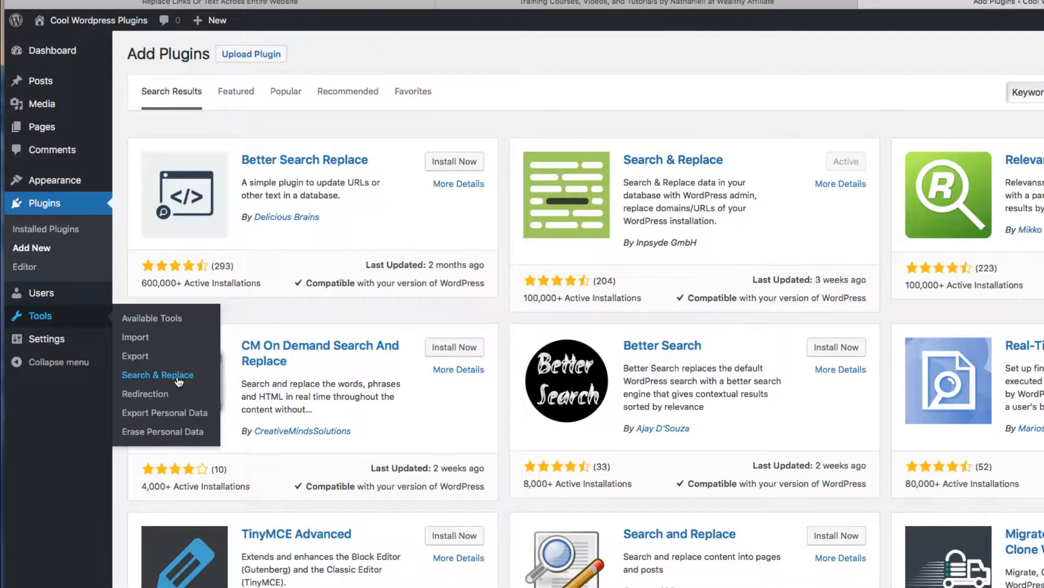
{"action": "mouse_move", "coordinate": [469, 395]}
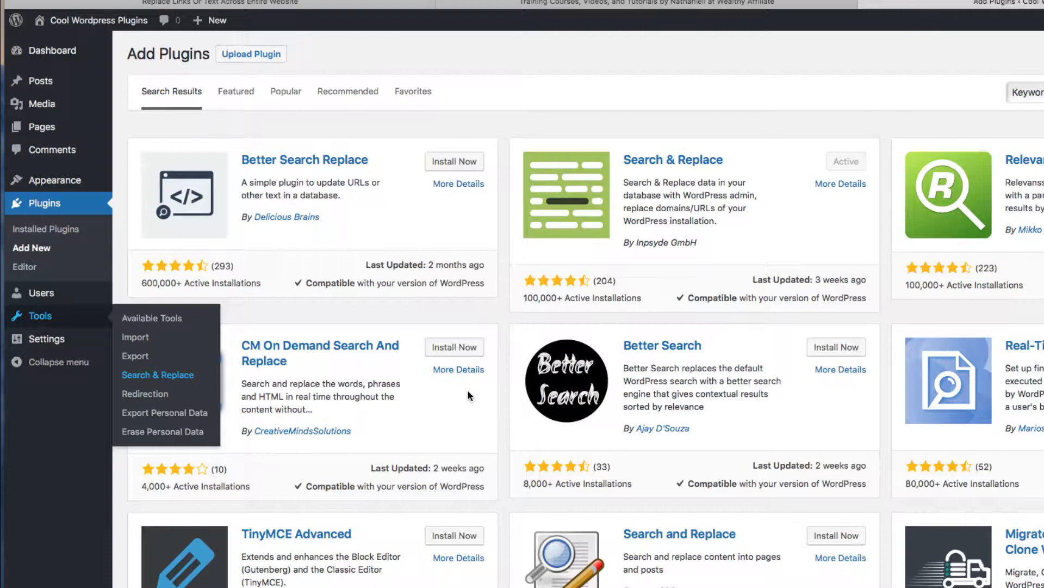
- Open Tools > Search & Replace, landing on the Backup Database tab
{"action": "left_click", "coordinate": [157, 374]}
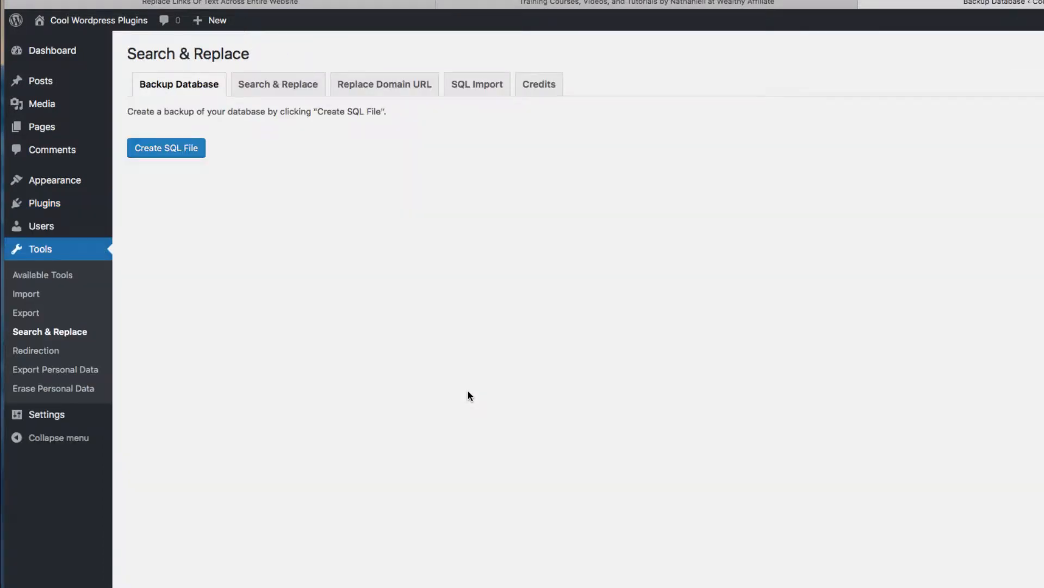
{"action": "left_click", "coordinate": [58, 437]}
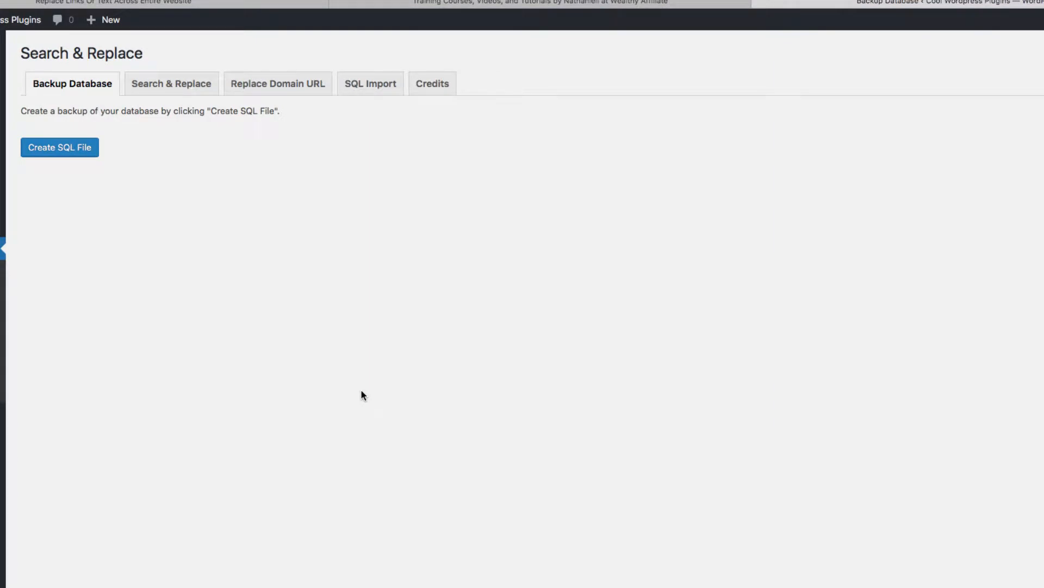
{"action": "mouse_move", "coordinate": [421, 372]}
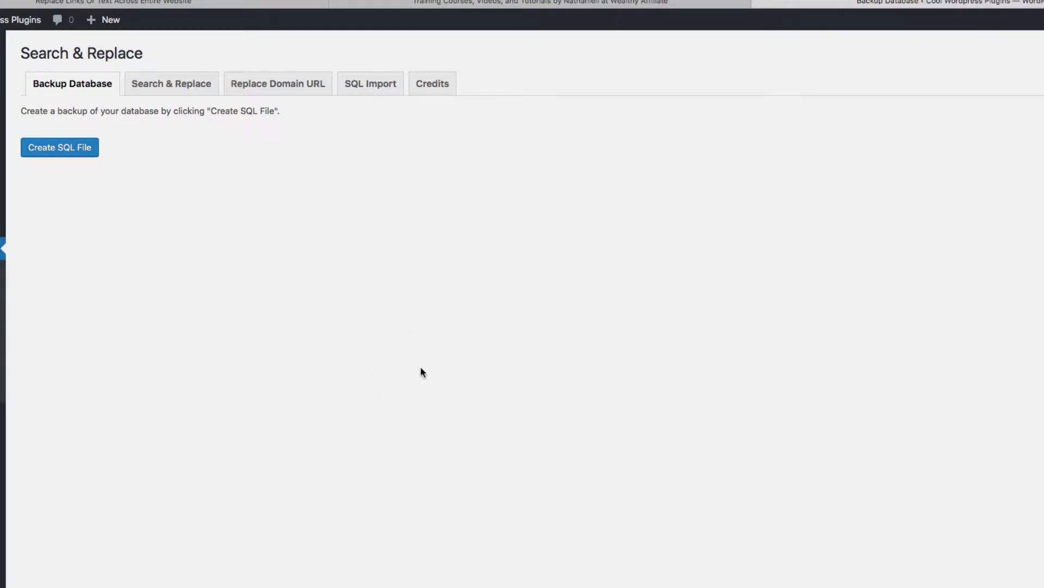
{"action": "mouse_move", "coordinate": [171, 89]}
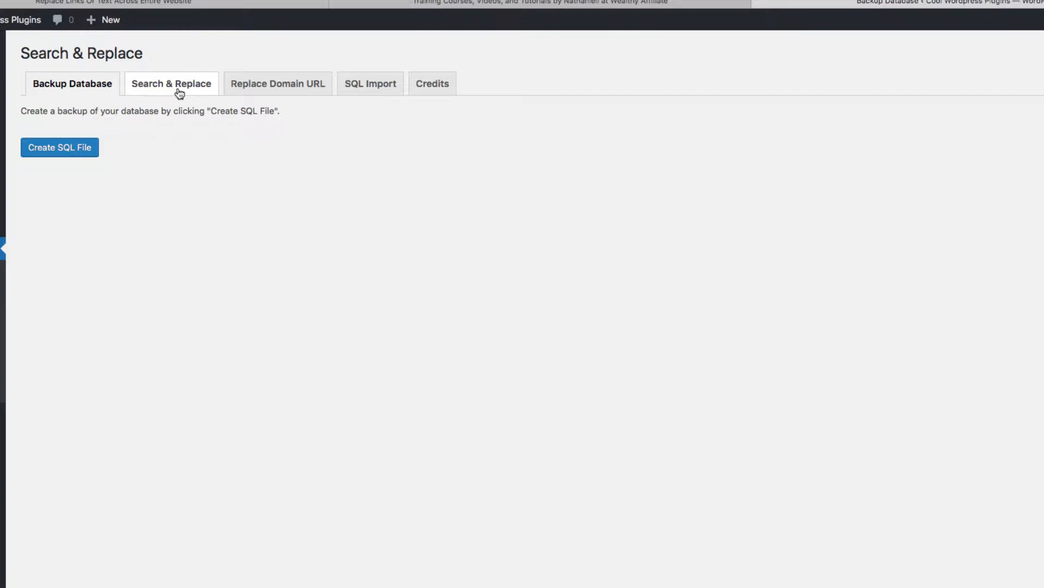
{"action": "mouse_move", "coordinate": [197, 124]}
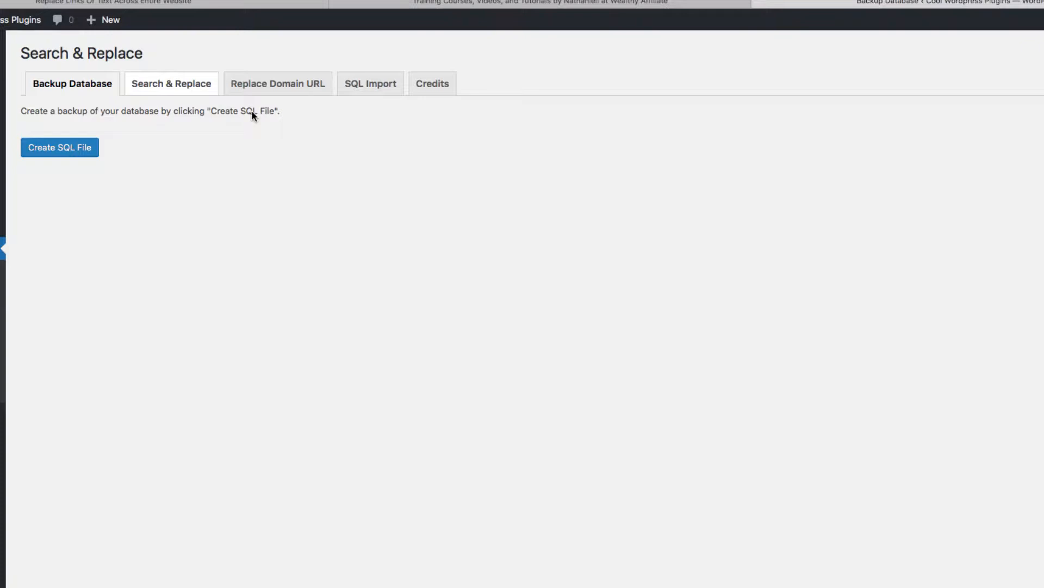
- Switch to the Search & Replace tab, then view the front-end Example Post (2020)
{"action": "left_click", "coordinate": [172, 84]}
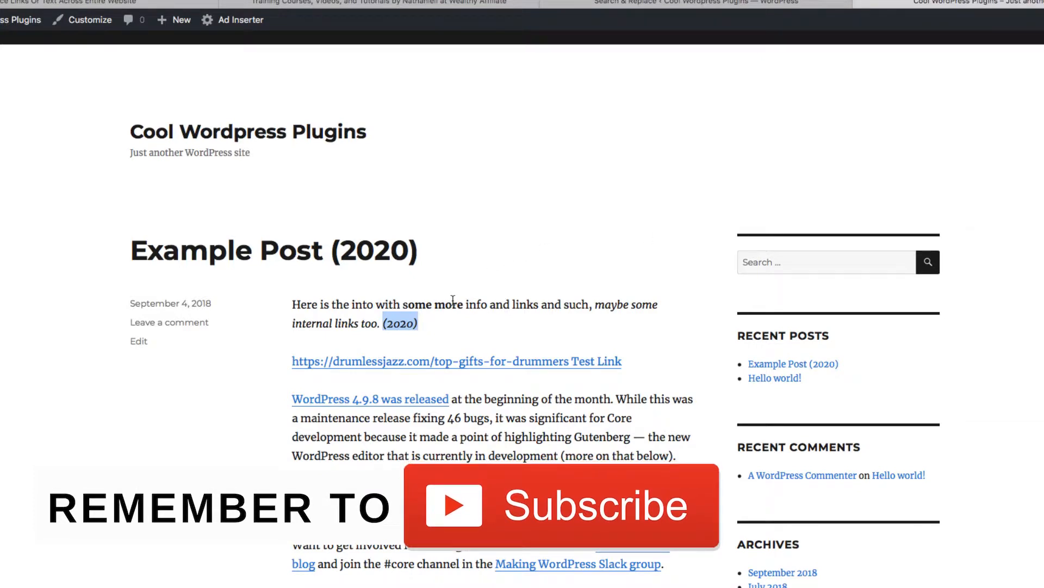
- Return to the Search & Replace form and enter (2020) as the search term
{"action": "left_click", "coordinate": [680, 2]}
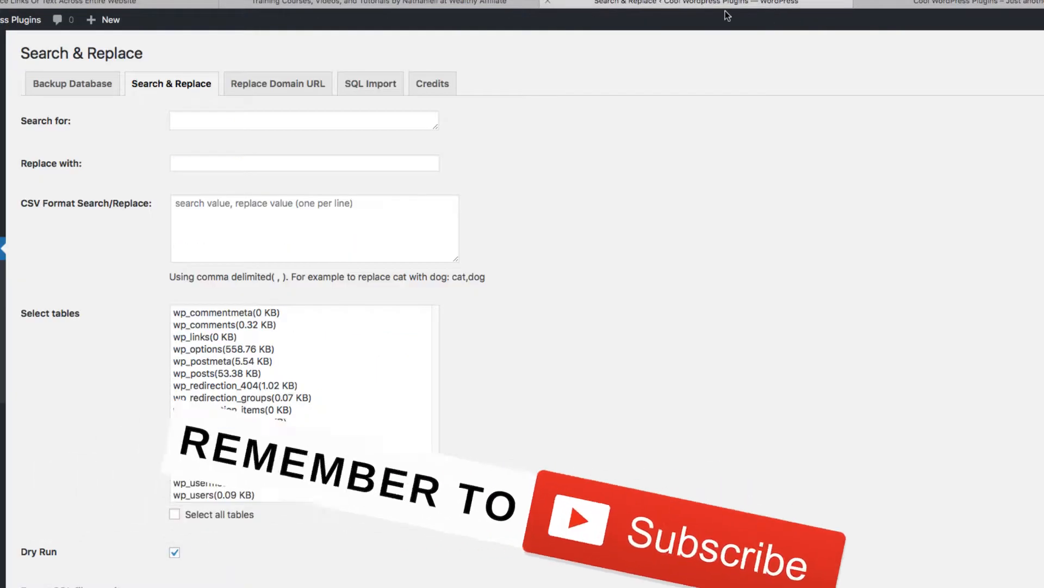
{"action": "left_click", "coordinate": [303, 121]}
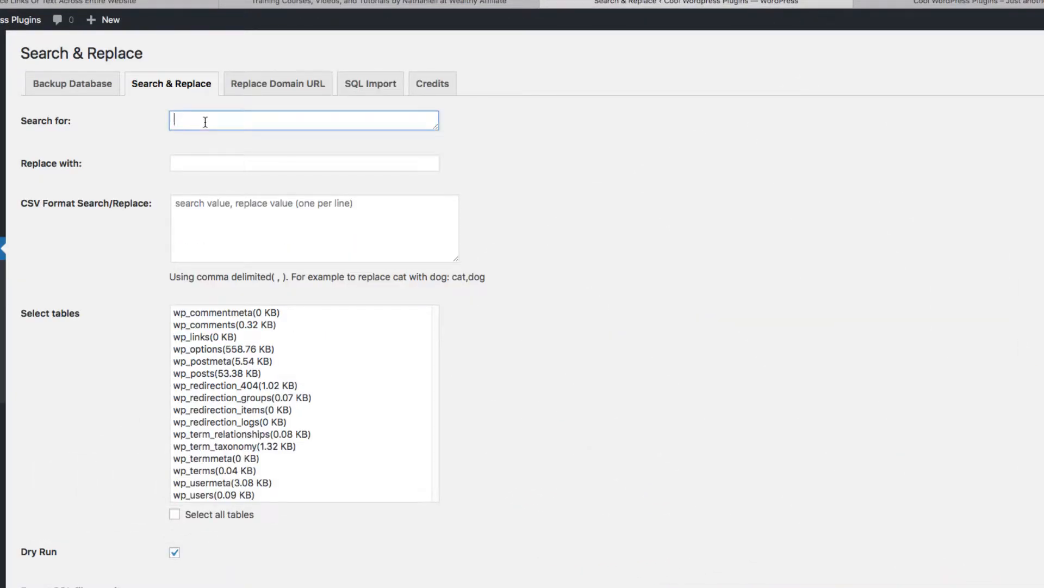
{"action": "type", "text": "(2020"}
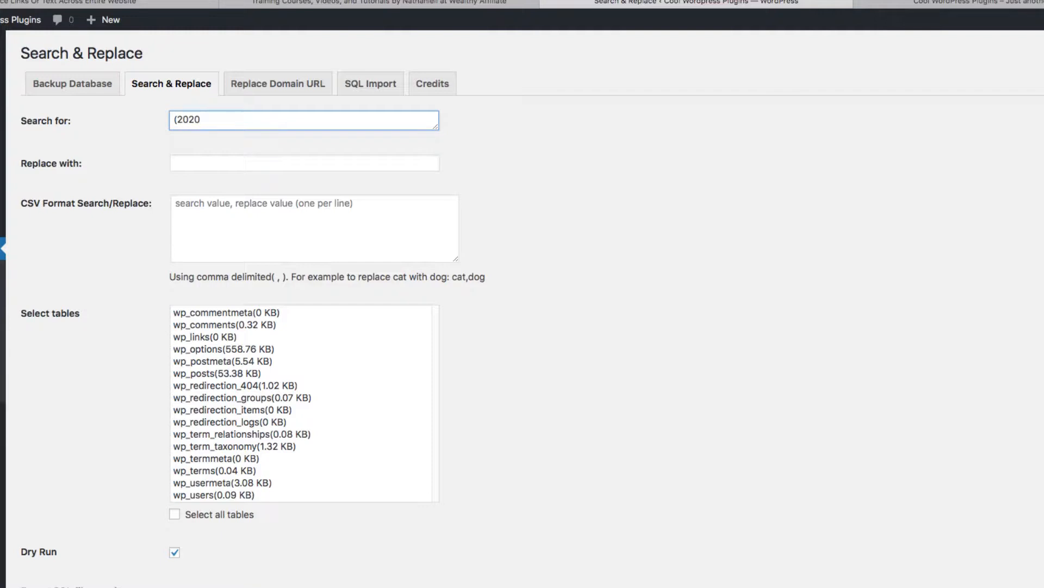
- Set the replacement to (2019) and restrict the search to the wp_posts table
{"action": "left_click", "coordinate": [304, 163]}
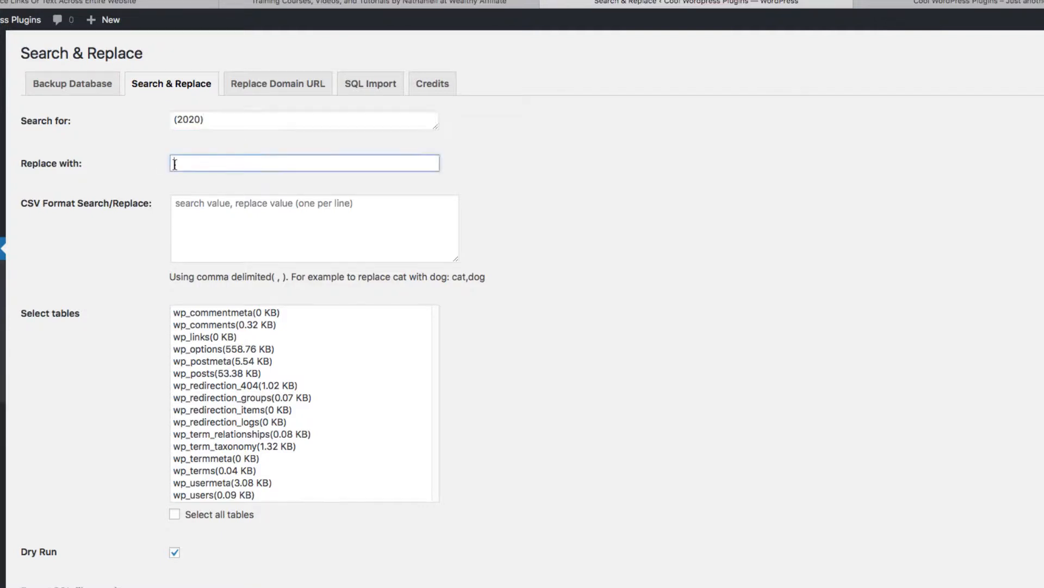
{"action": "type", "text": "(20"}
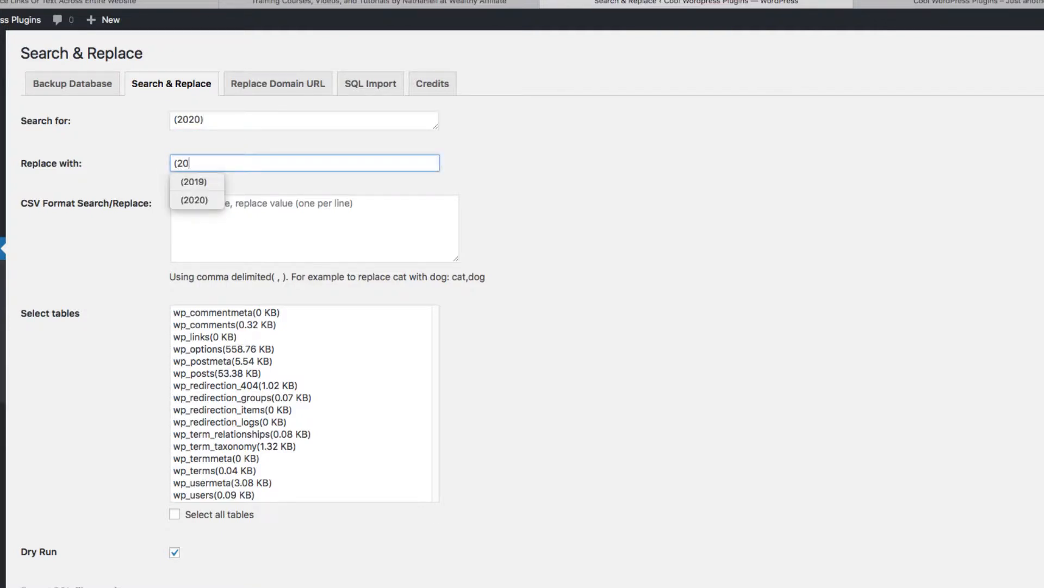
{"action": "mouse_move", "coordinate": [189, 184]}
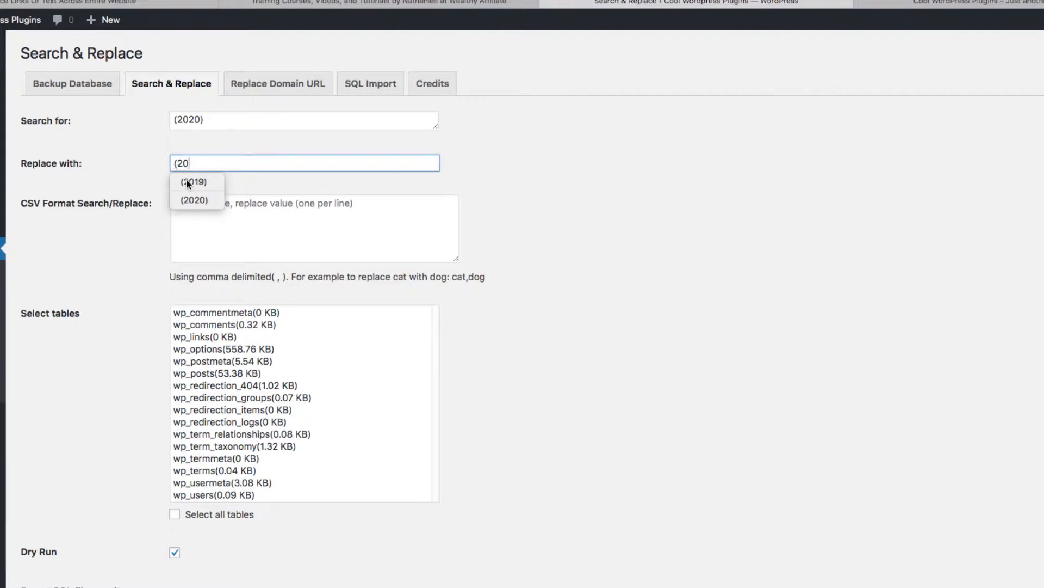
{"action": "left_click", "coordinate": [194, 181]}
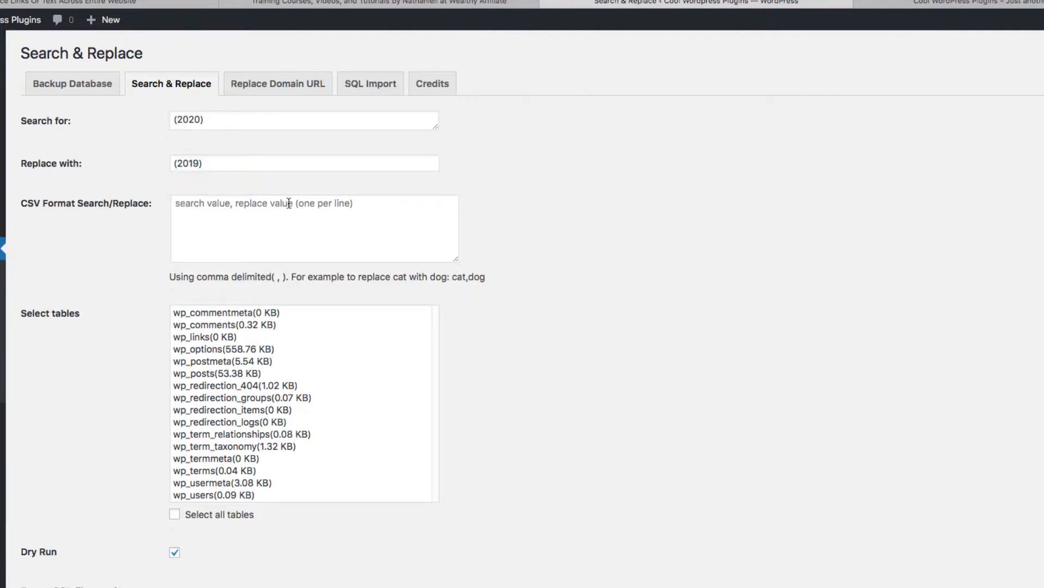
{"action": "mouse_move", "coordinate": [259, 341]}
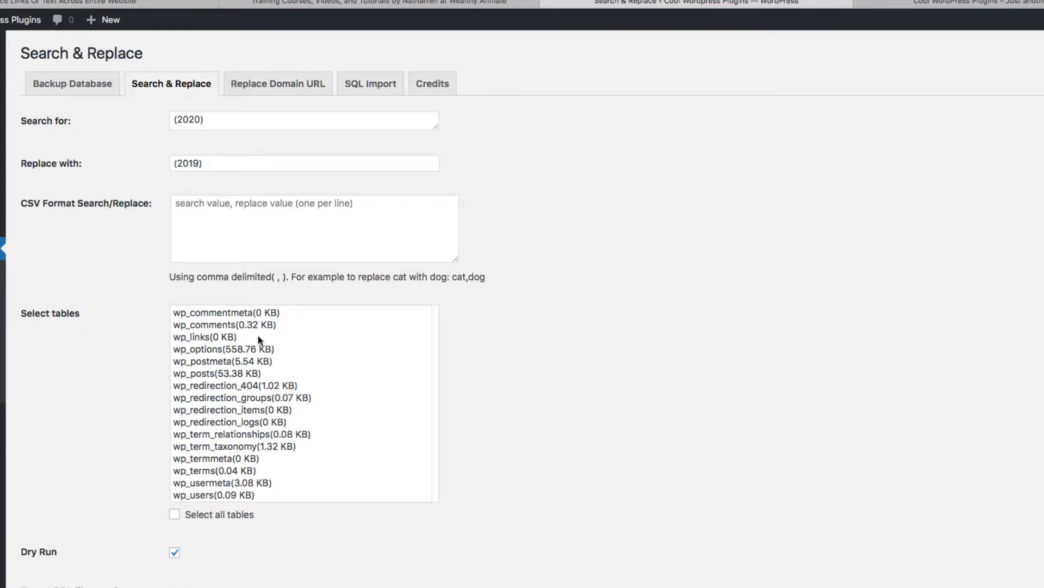
{"action": "left_click", "coordinate": [216, 373]}
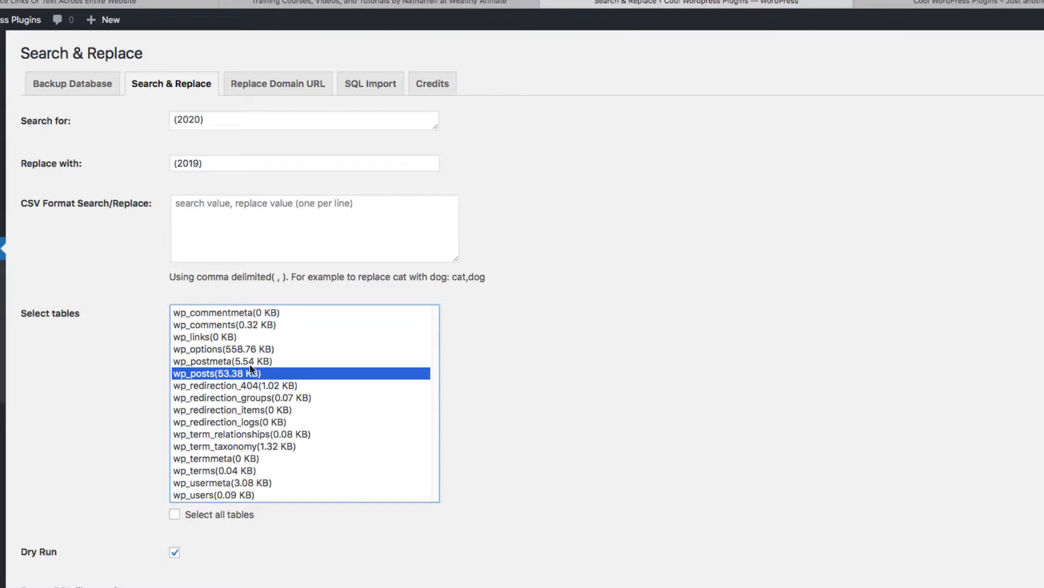
{"action": "mouse_move", "coordinate": [189, 563]}
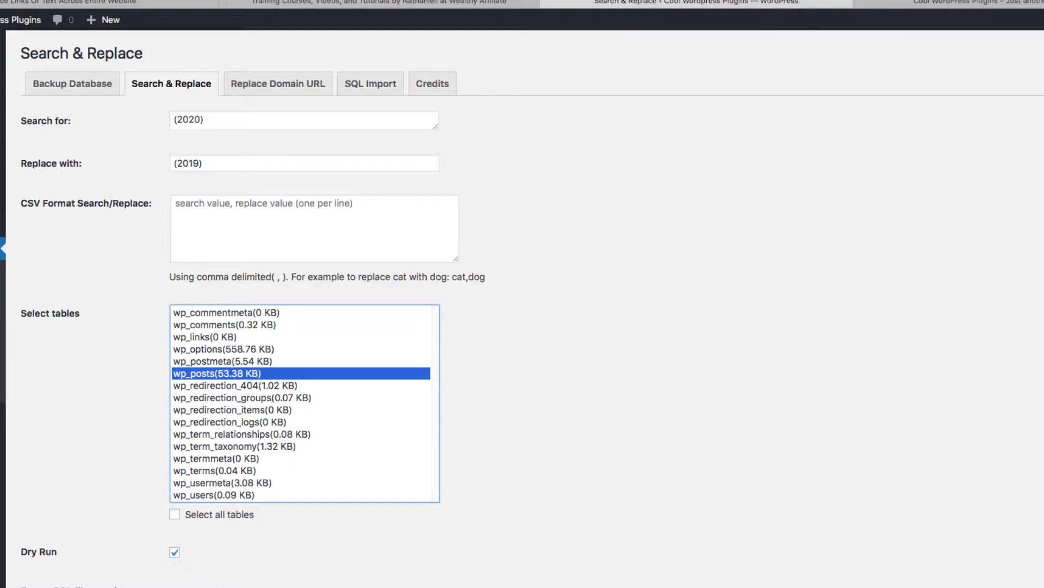
{"action": "scroll", "scroll_direction": "down", "scroll_amount": 3}
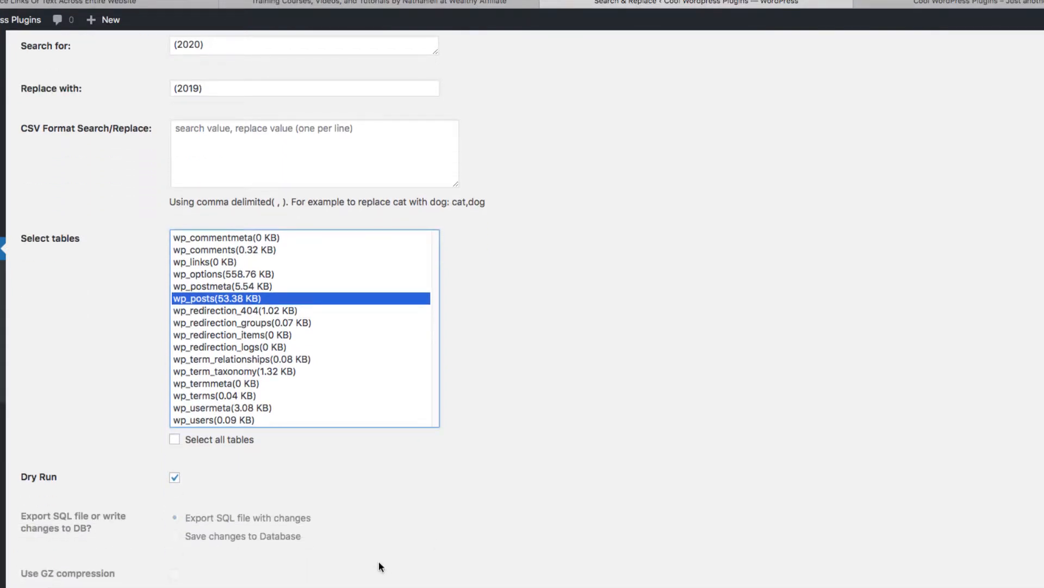
- Run a dry-run search and replace and view details of the 8 affected wp_posts cells
{"action": "left_click", "coordinate": [217, 297]}
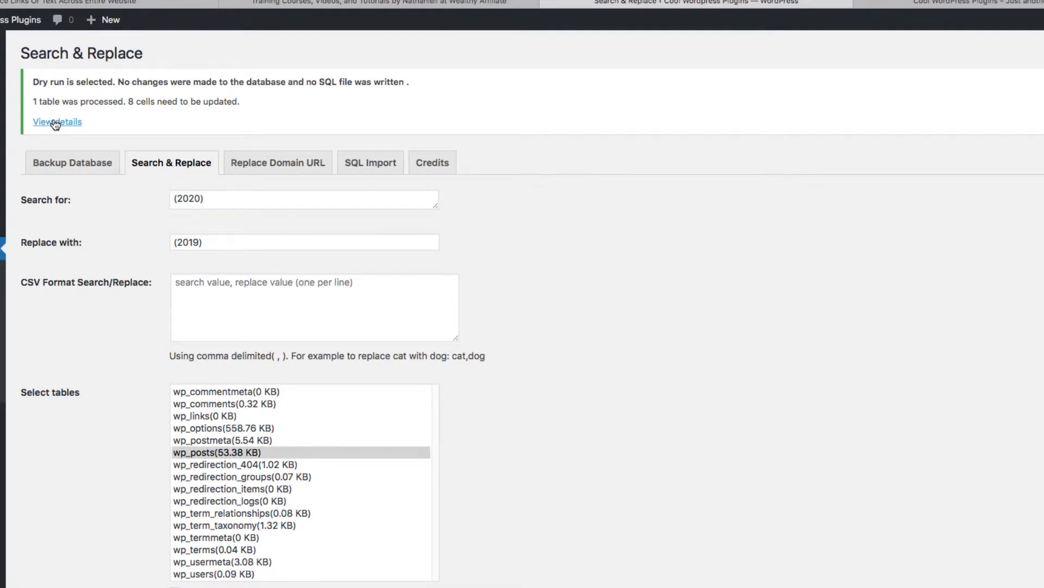
{"action": "left_click", "coordinate": [56, 122]}
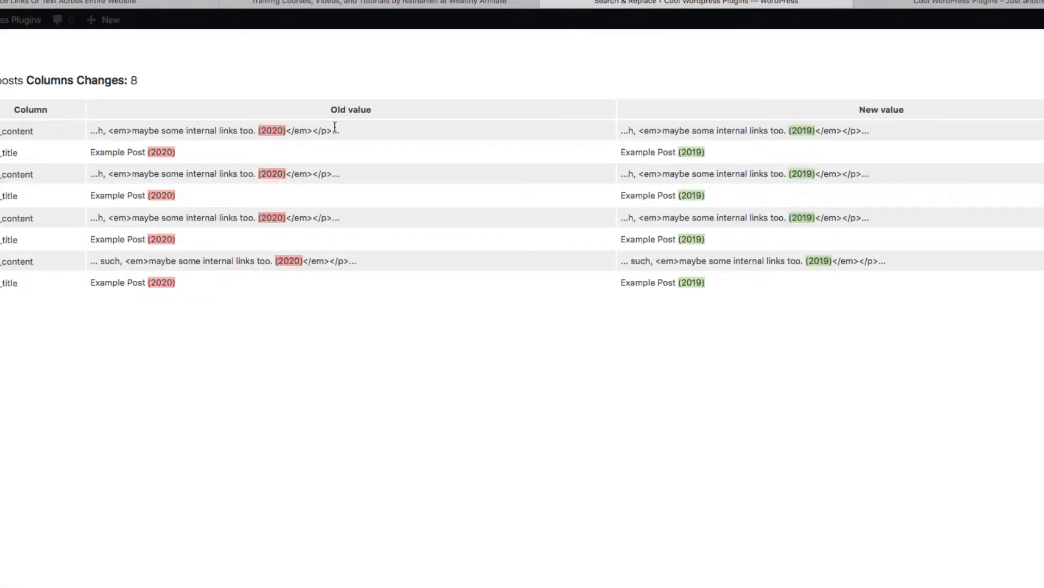
{"action": "mouse_move", "coordinate": [710, 142]}
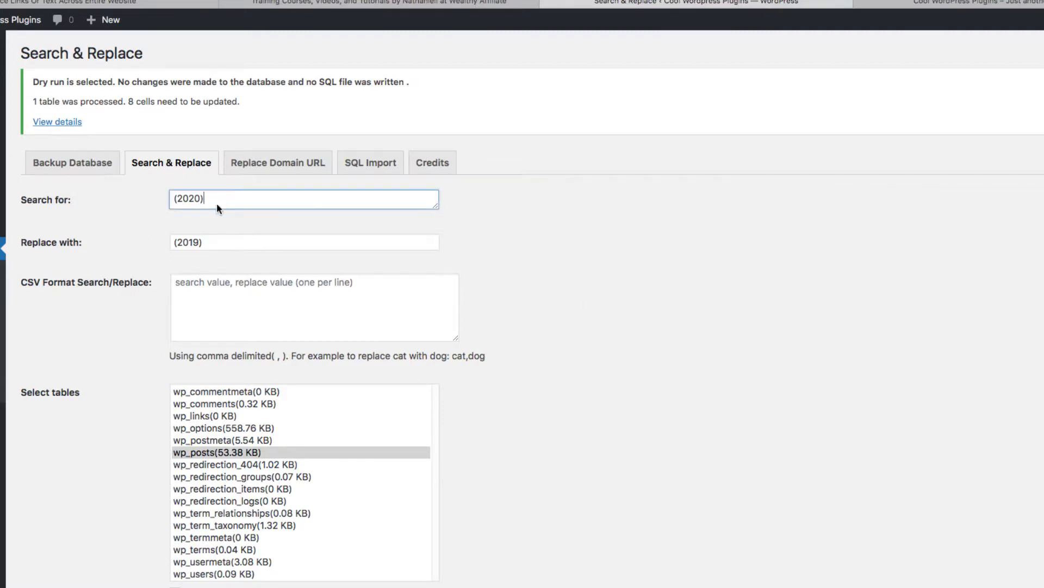
- Turn off Dry Run and choose to save the changes directly to the database
{"action": "scroll", "scroll_direction": "down", "scroll_amount": 3}
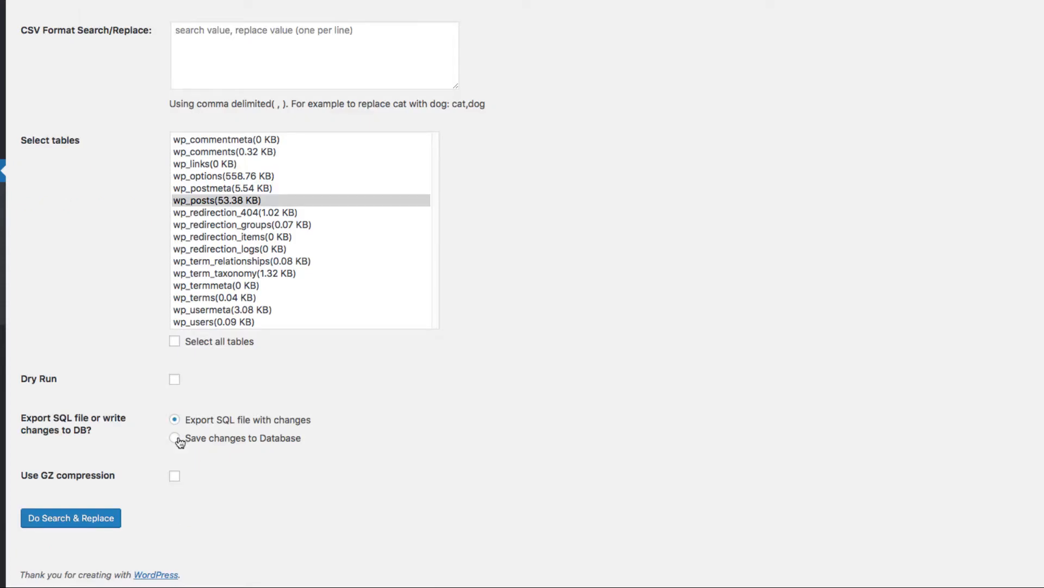
{"action": "left_click", "coordinate": [174, 437]}
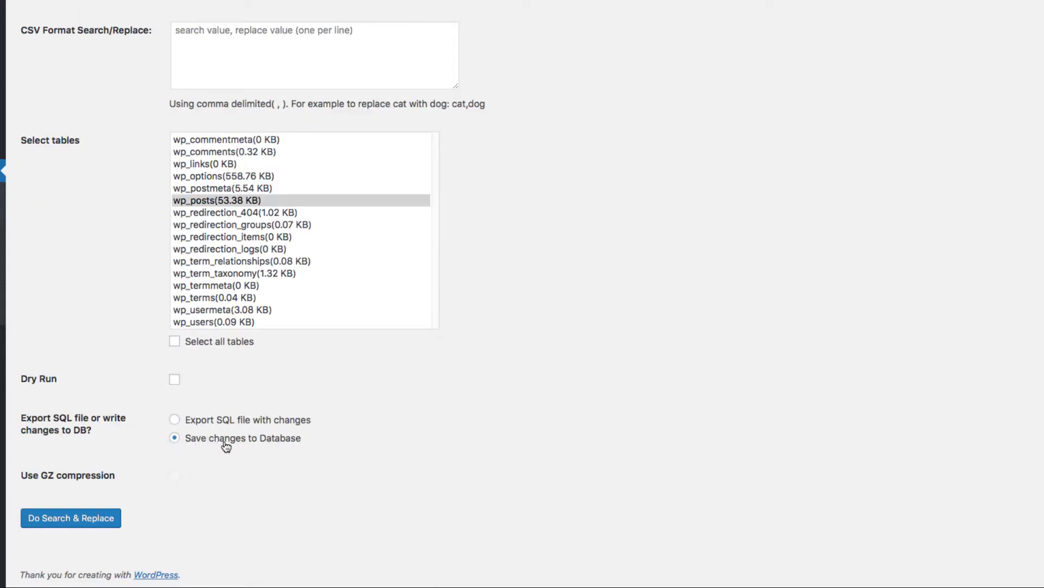
{"action": "mouse_move", "coordinate": [432, 478]}
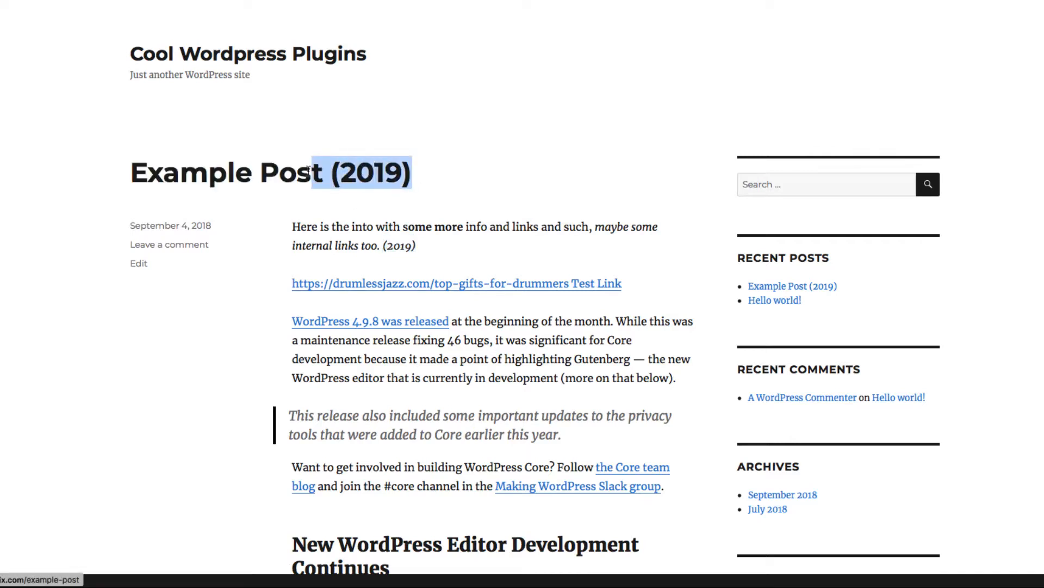
- Scroll Example Post to confirm (2019), then switch to the logged-in post view
{"action": "left_click", "coordinate": [360, 172]}
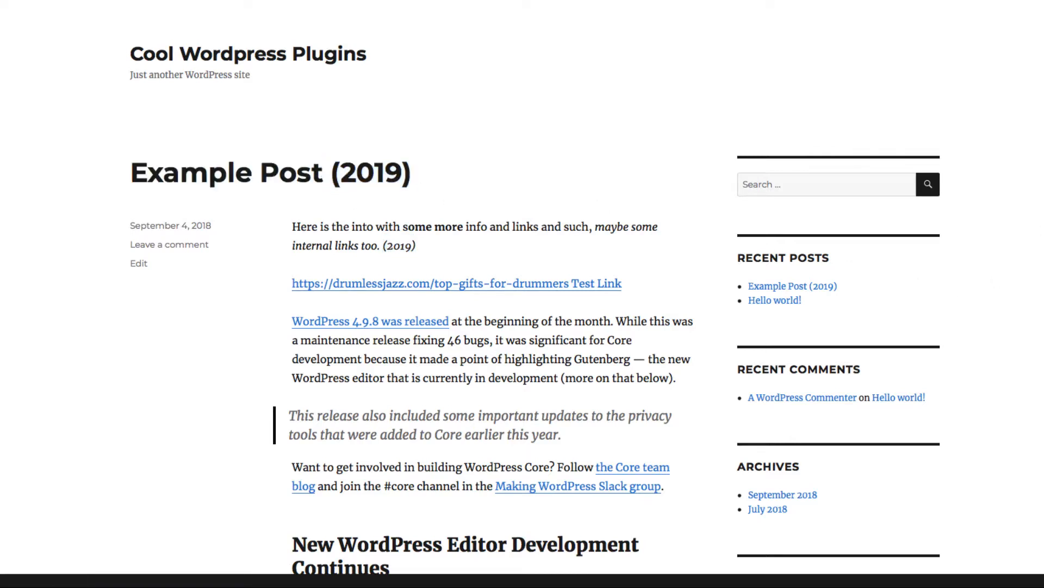
{"action": "scroll", "scroll_direction": "down", "scroll_amount": 3}
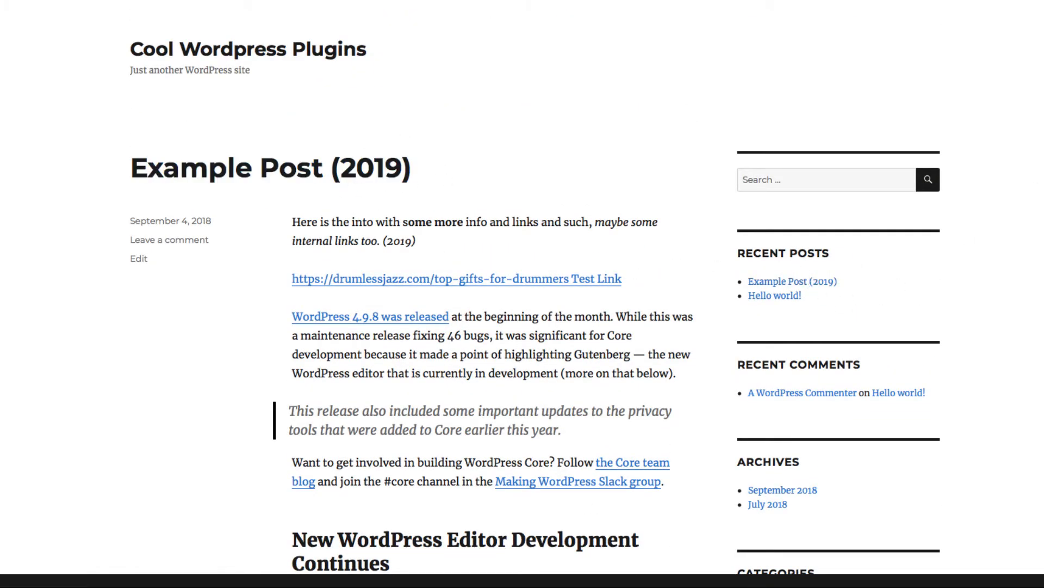
{"action": "scroll", "scroll_direction": "down", "scroll_amount": 3}
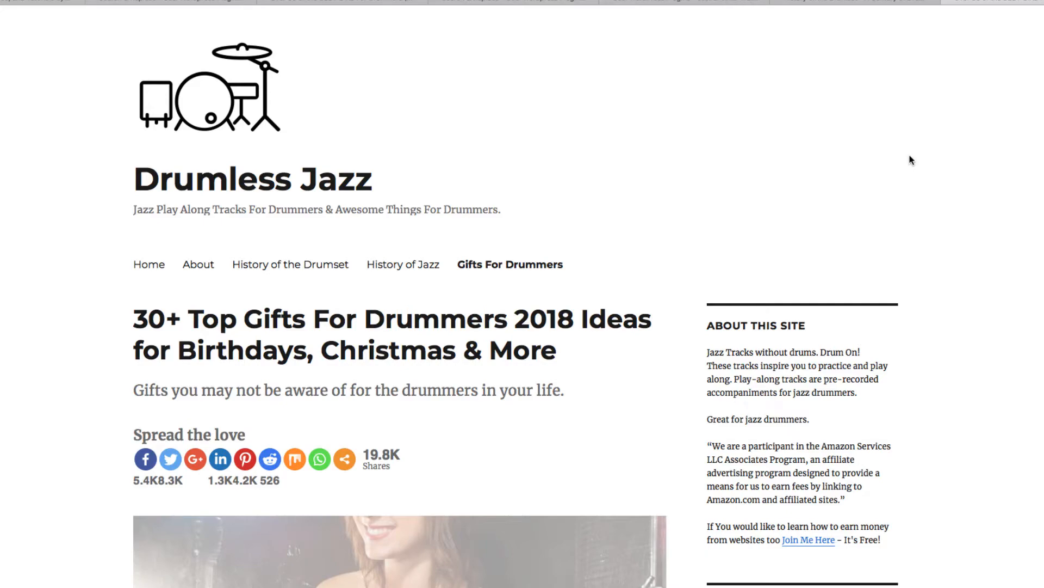
{"action": "left_click", "coordinate": [682, 1]}
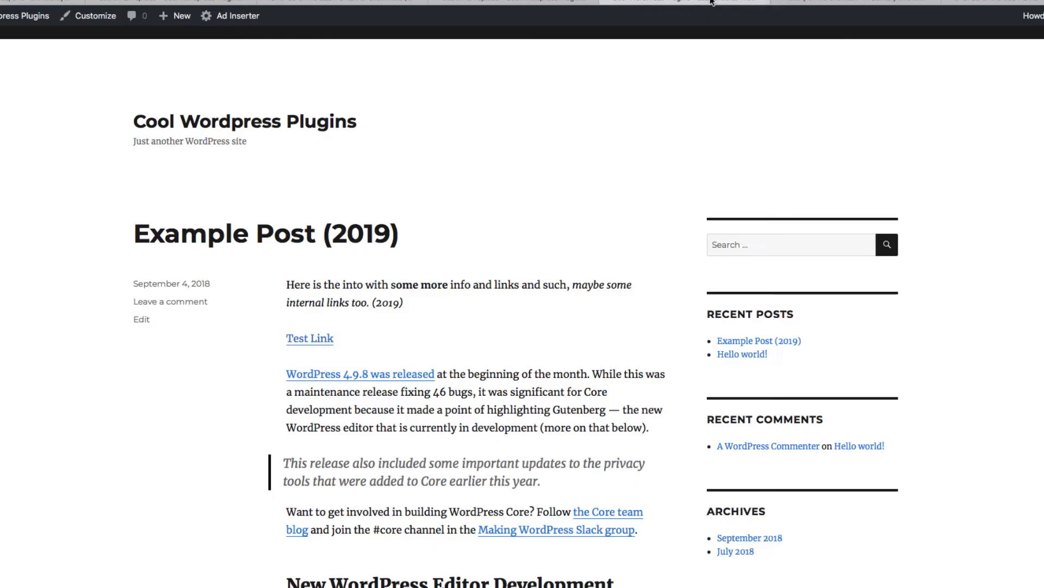